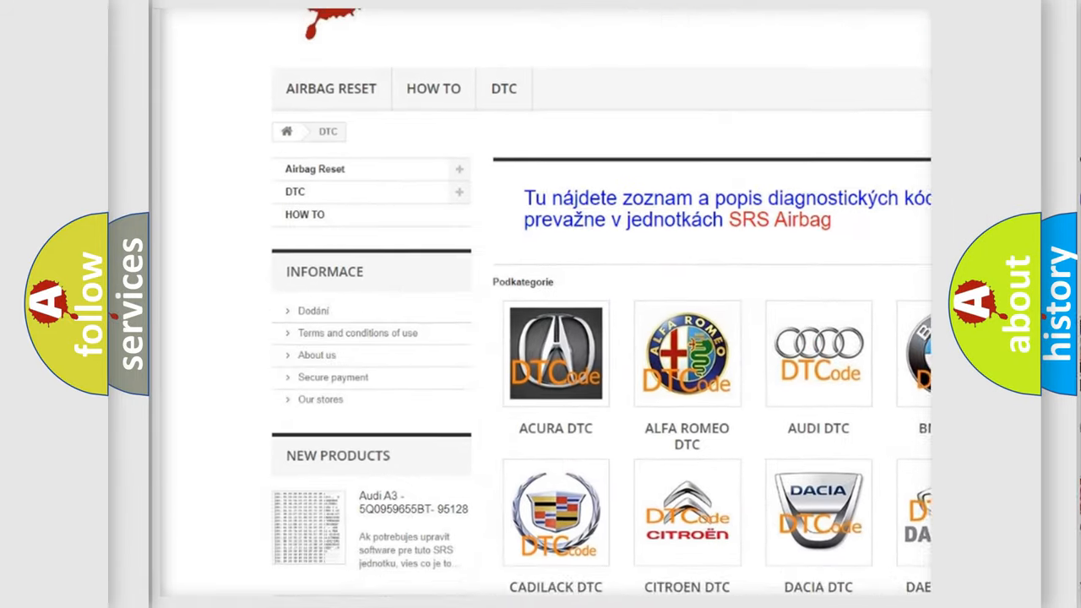
scroll(down, 3)
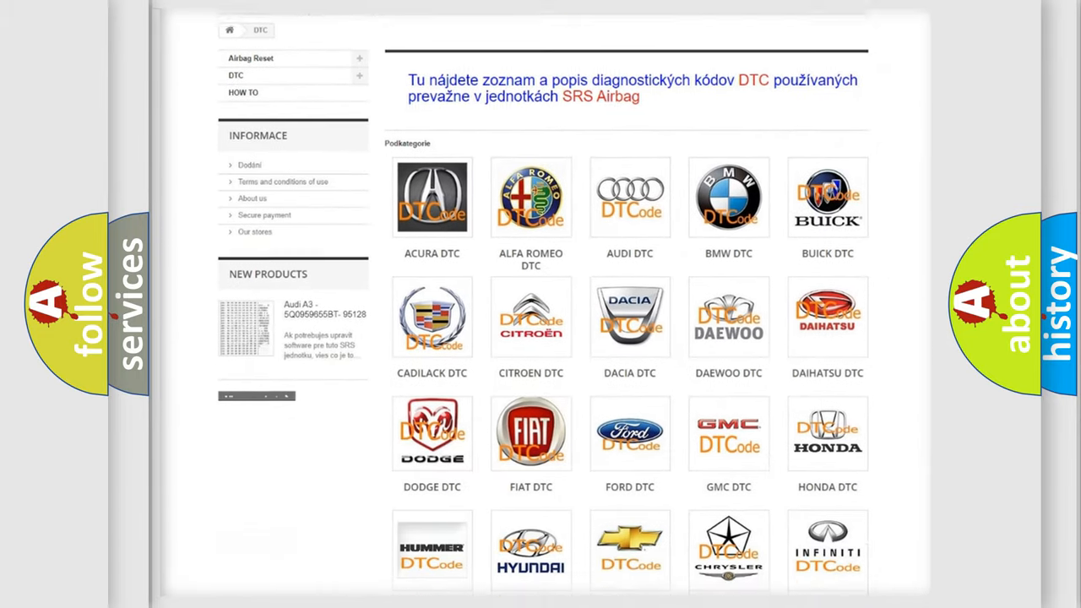
scroll(down, 3)
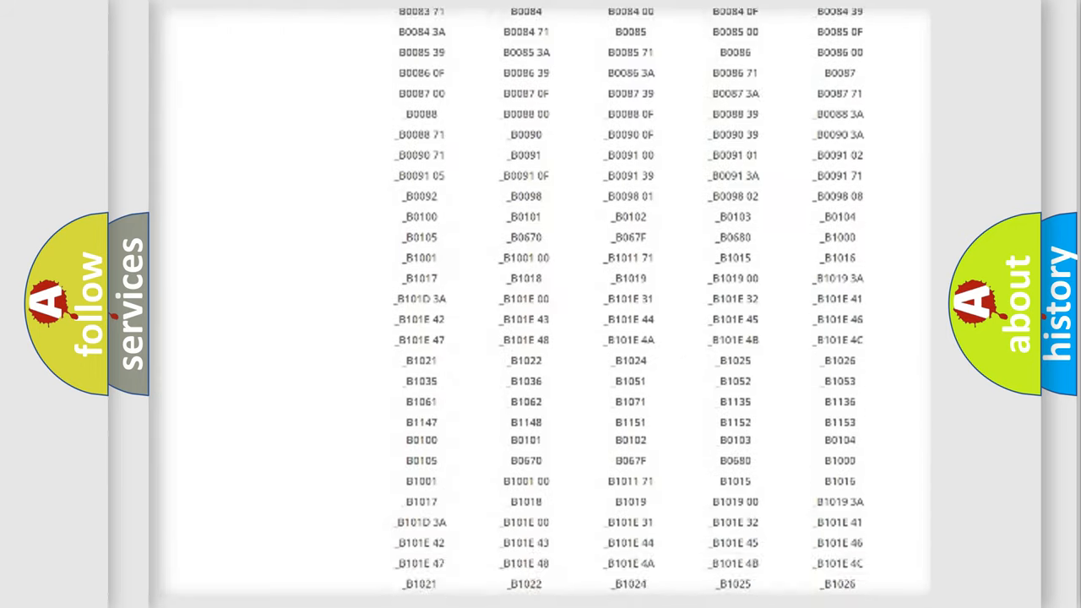
scroll(down, 3)
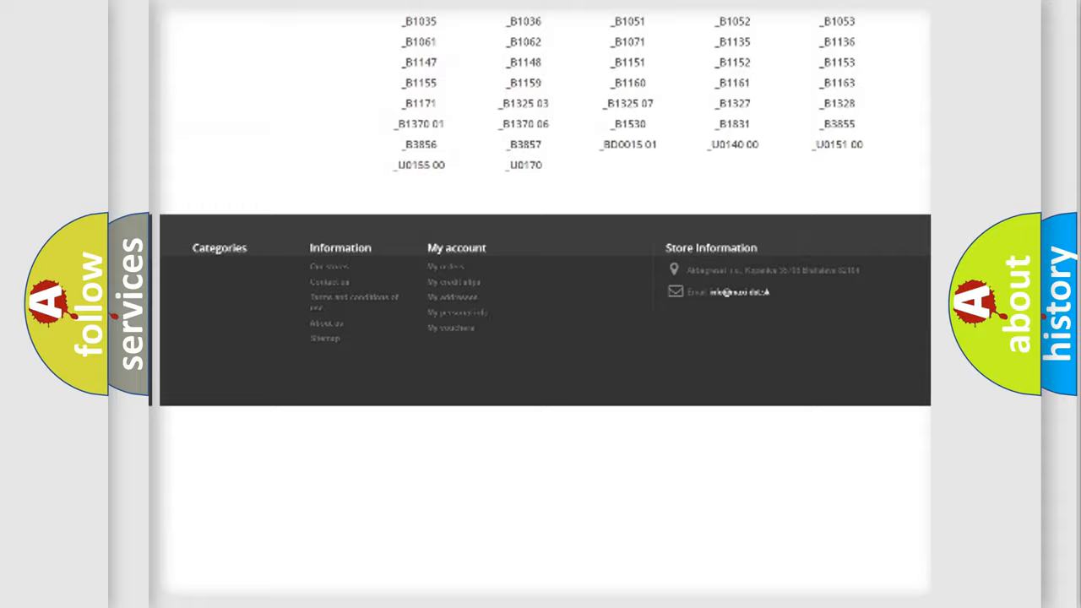